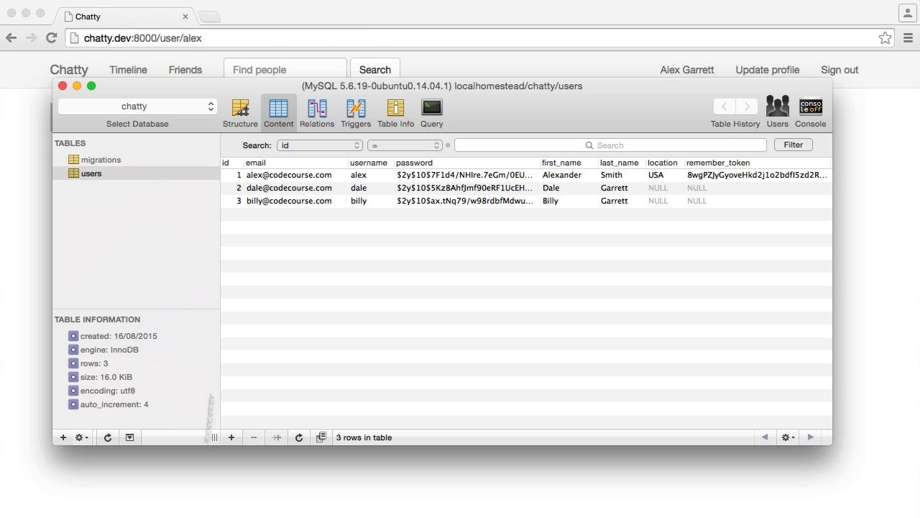
- Review the users table content in the chatty database
left_click(107, 437)
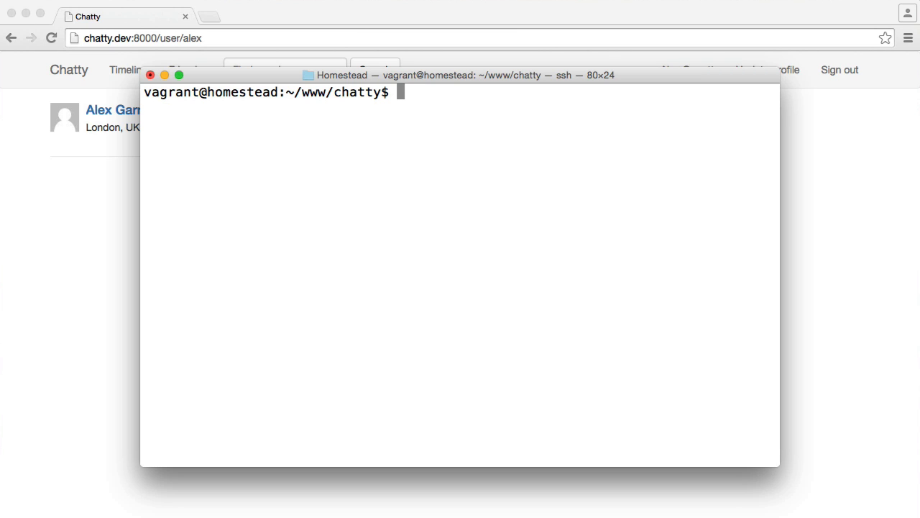
- Generate the migration with php artisan make:migration create_friends_table
type("php artisan")
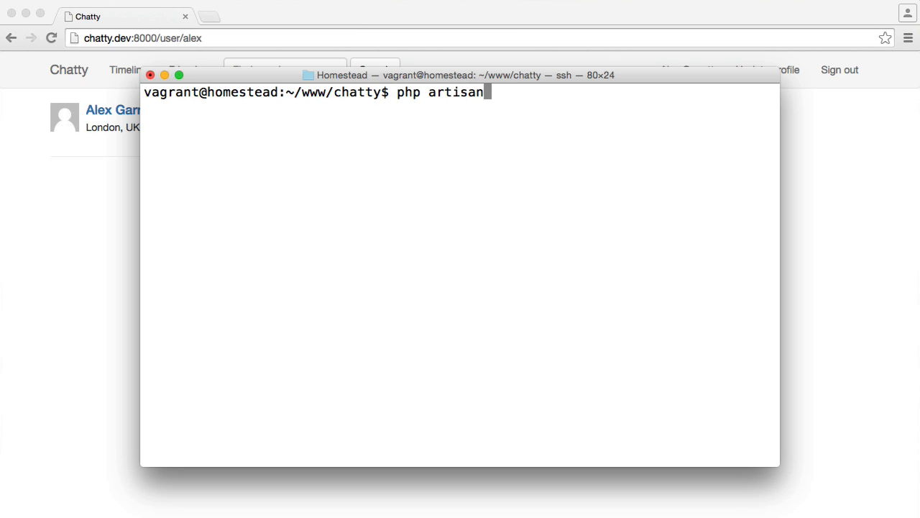
type("make:")
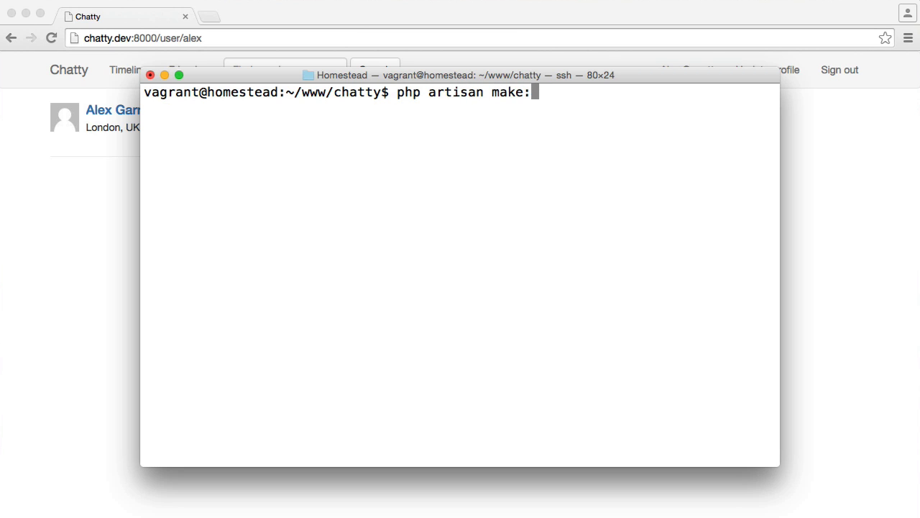
type("migration cre")
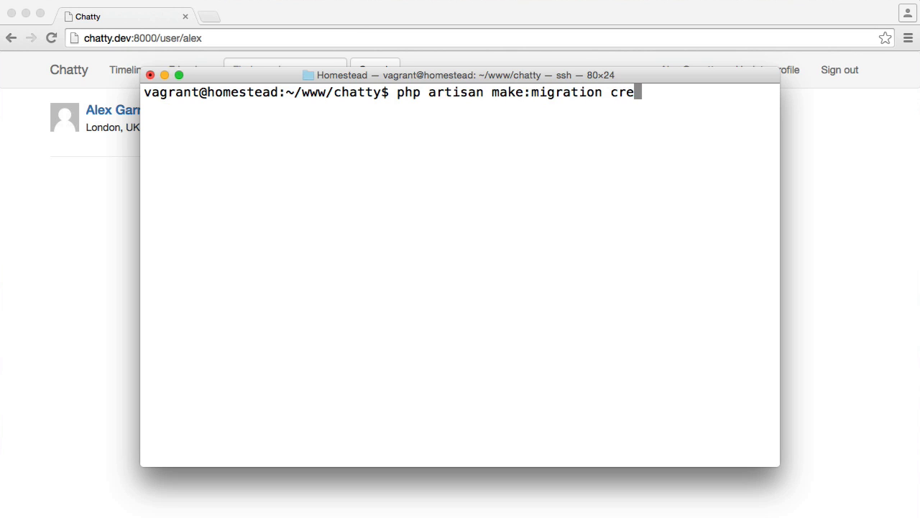
type("ate_friends")
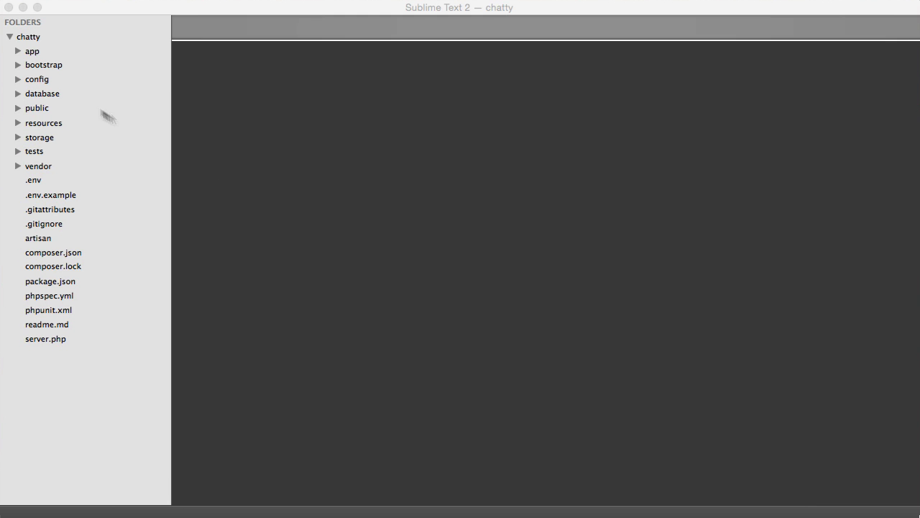
- In the migration's up(), write Schema::table('friends', function (Blueprint $table) {...})
left_click(42, 93)
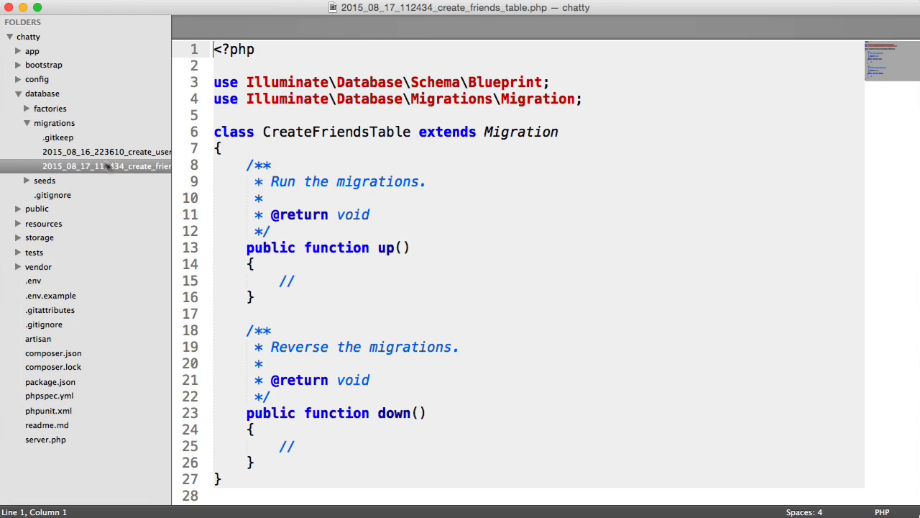
key("Backspace")
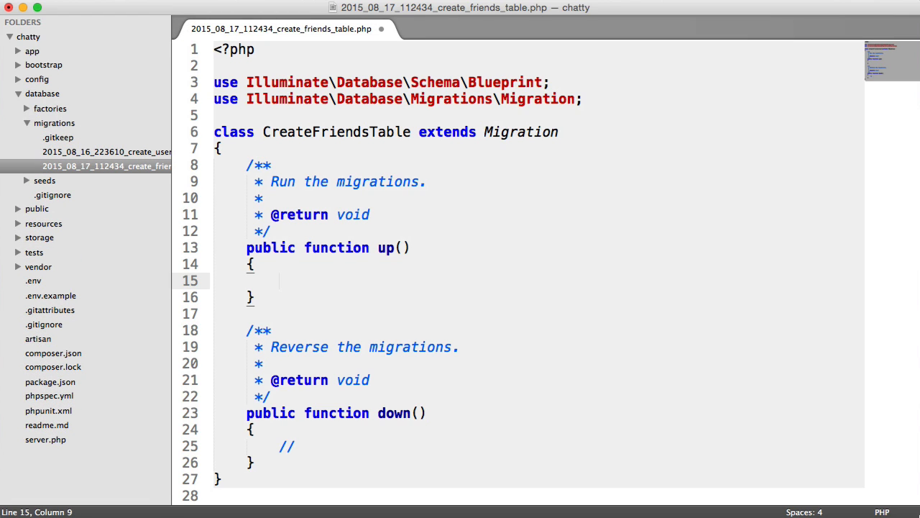
type("Schema:")
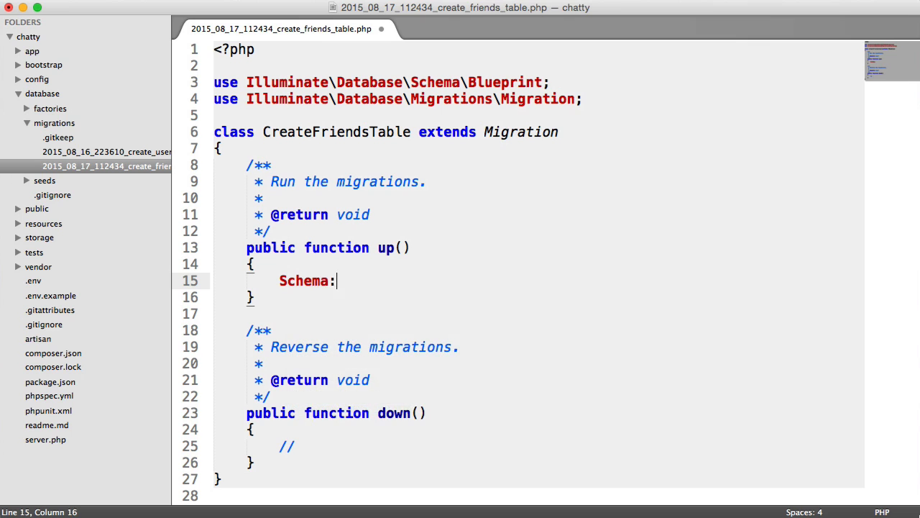
type(":table();")
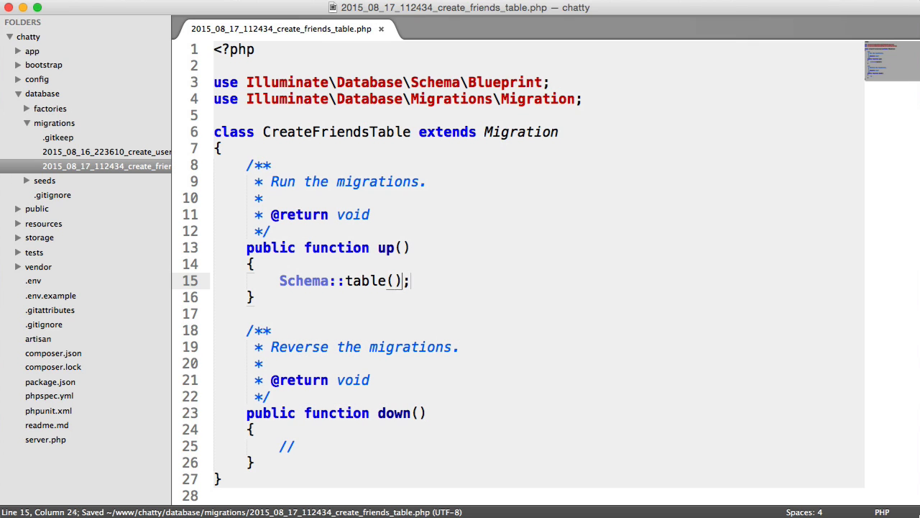
type("'friends'")
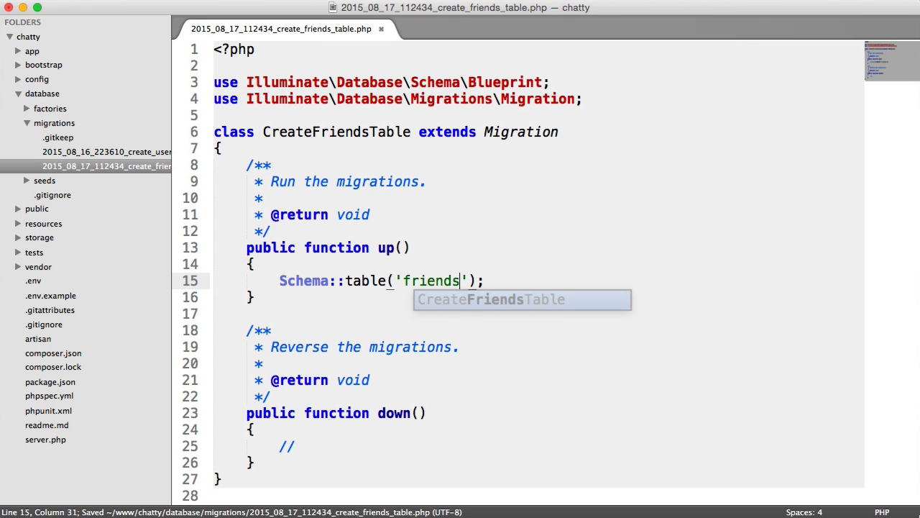
type(", function (")
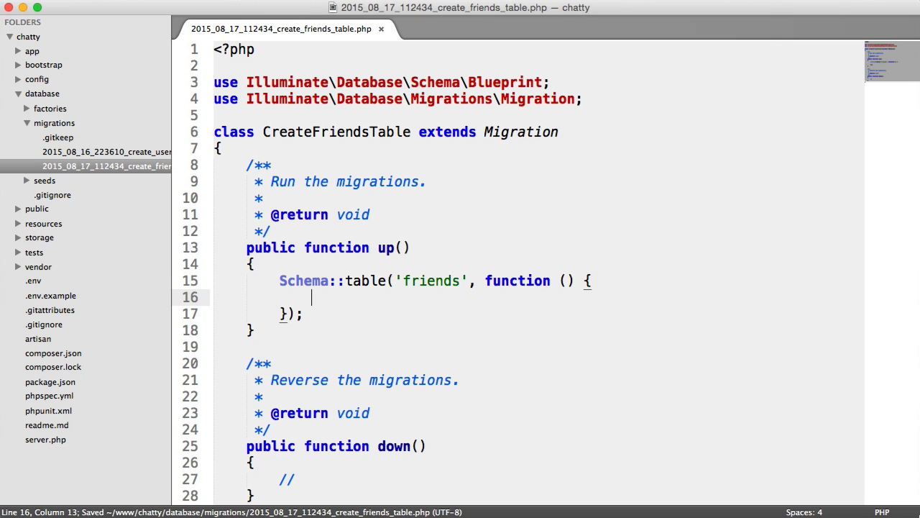
type("Bluepr")
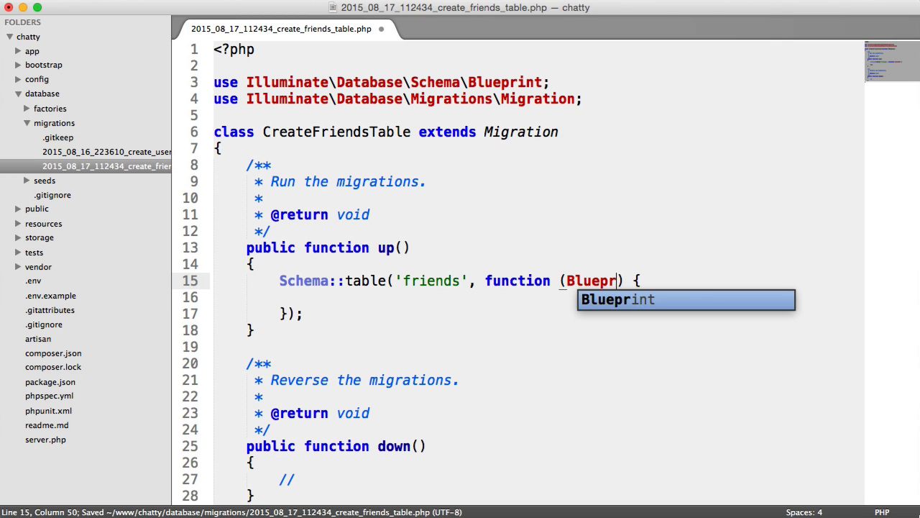
type("int $table")
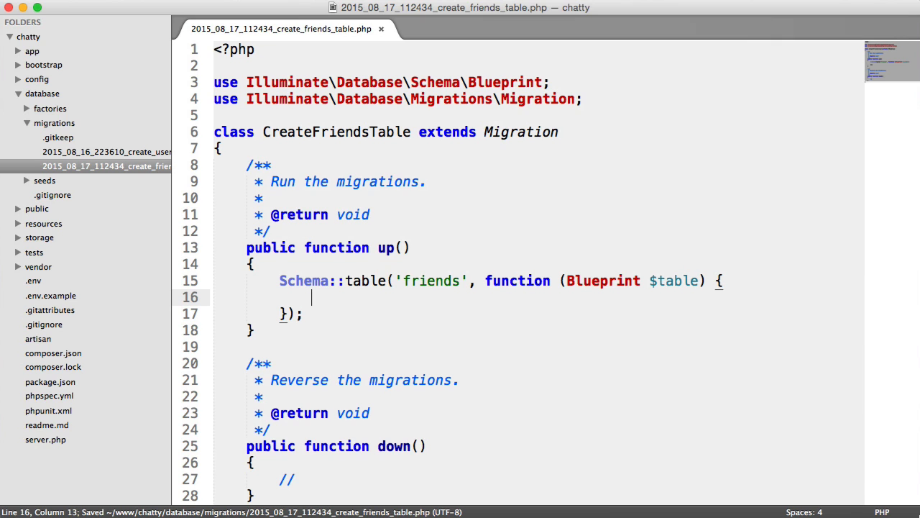
- Add an incrementing id column with $table->increments('id')
type("$table->")
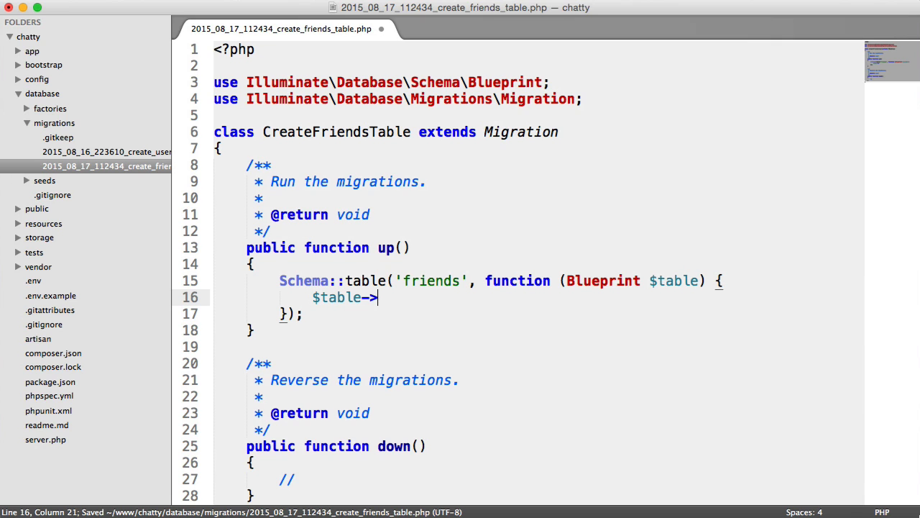
type("increment")
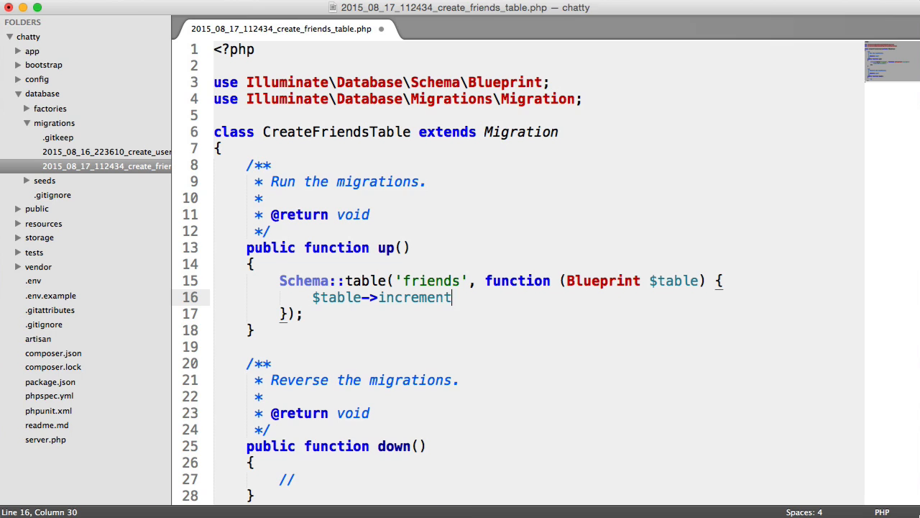
type("s('id');")
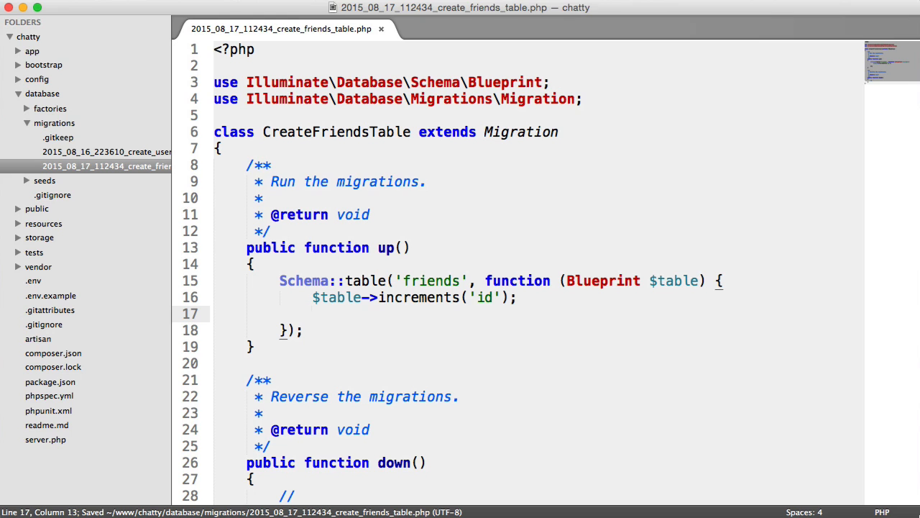
- Add integer user_id and friend_id columns to the friends table
type("$table->")
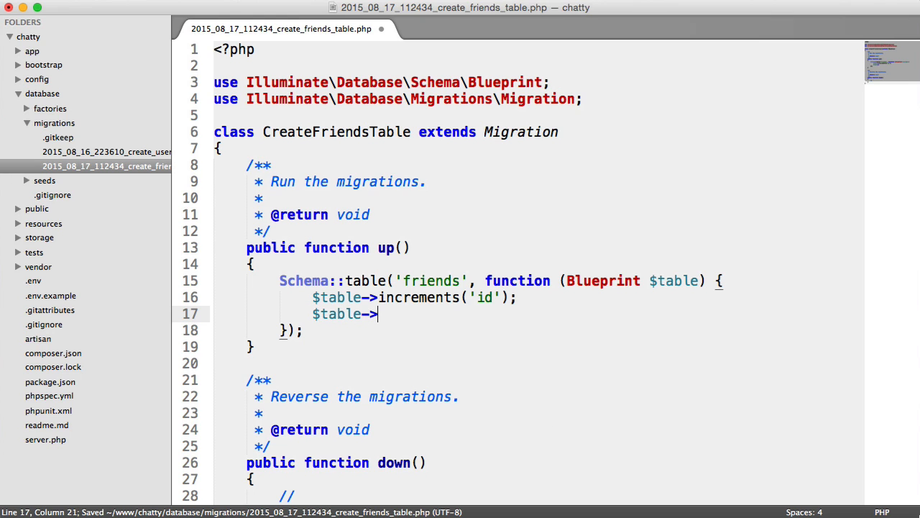
type("integer('');")
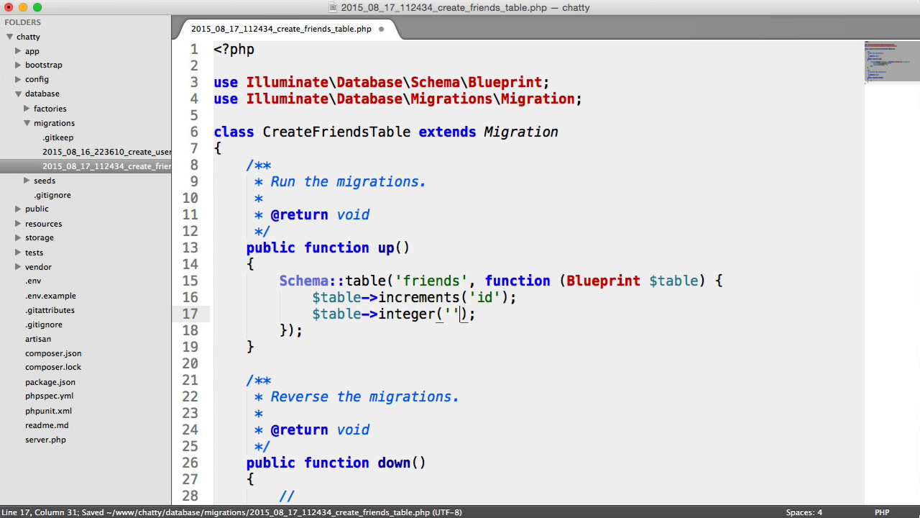
type("user_id")
type("$table->integer('friend_id');")
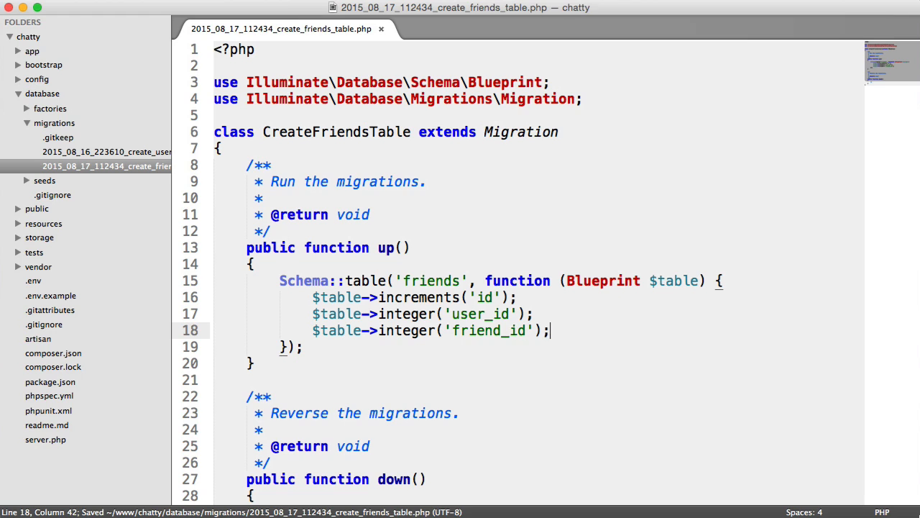
key("Enter")
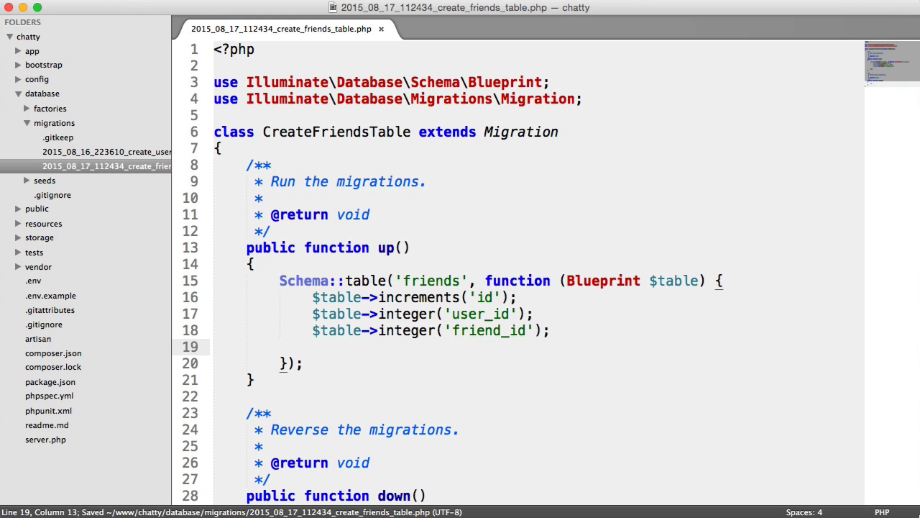
type("$table->boolean();")
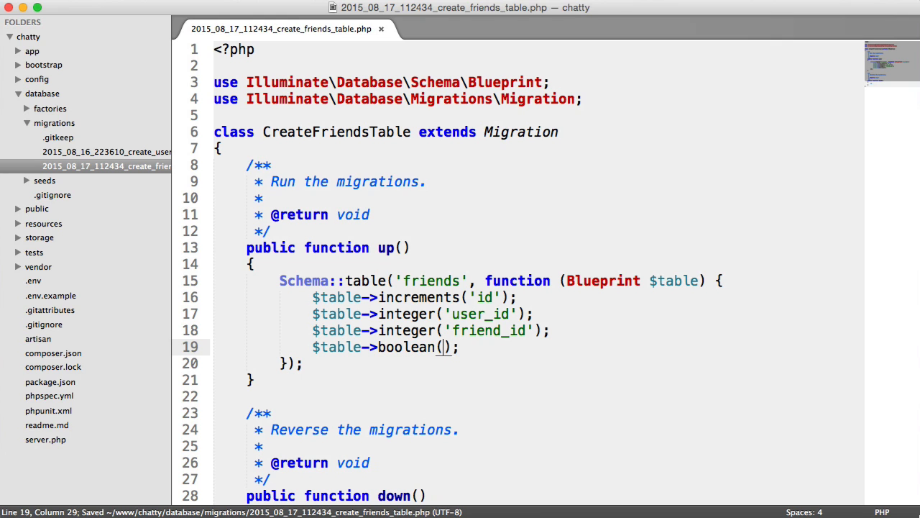
- Add a boolean accepted column and $table->timestamps()
type("accept")
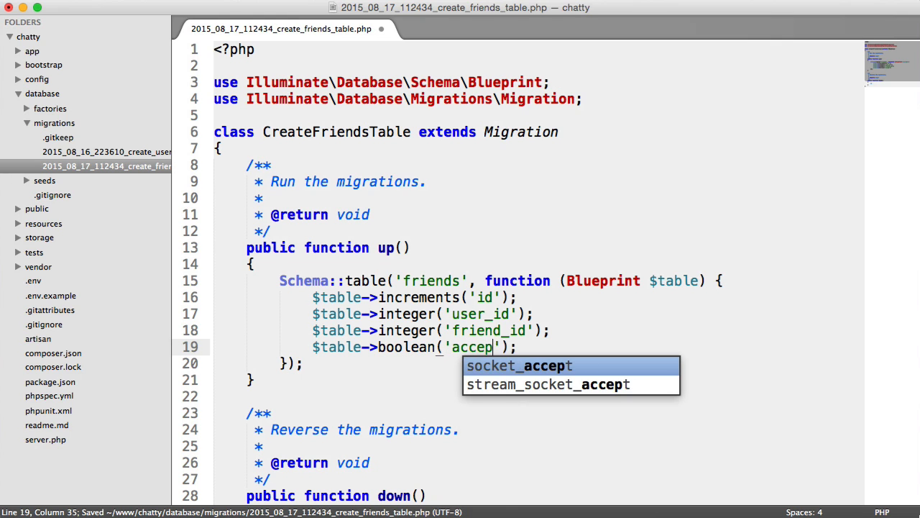
type("ted")
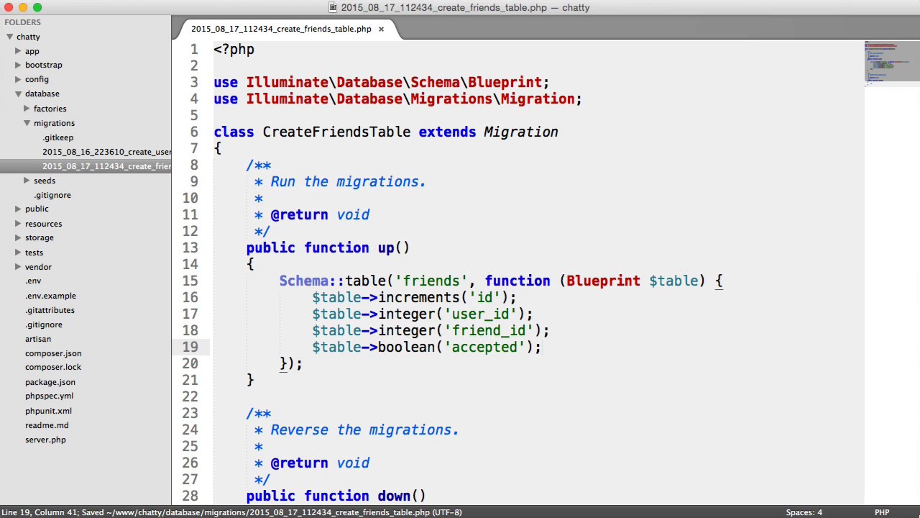
type("$table->")
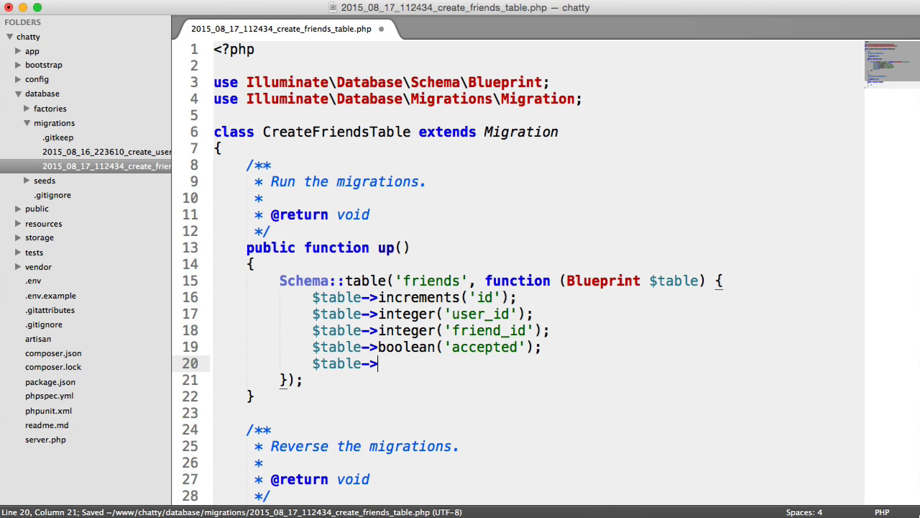
type("timestamps();")
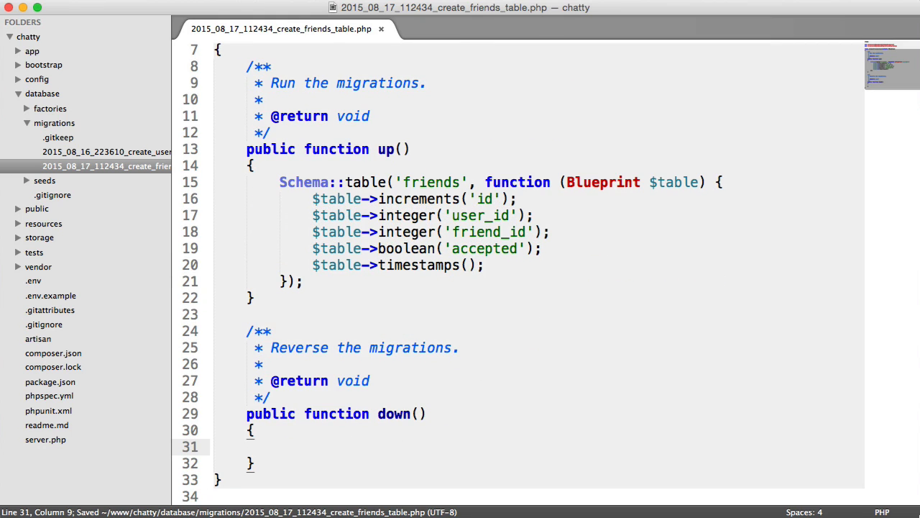
- Write Schema::drop in down() to reverse the friends migration
type("S")
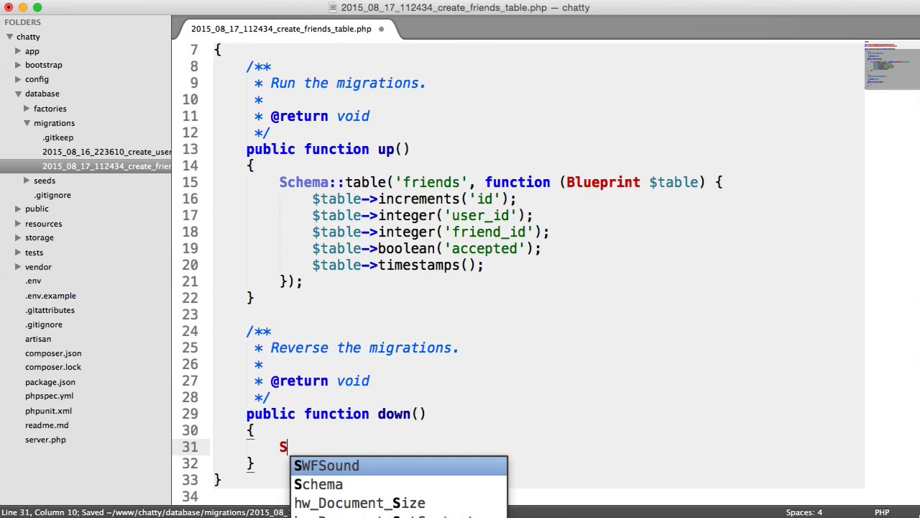
type("chema::drop")
type("php")
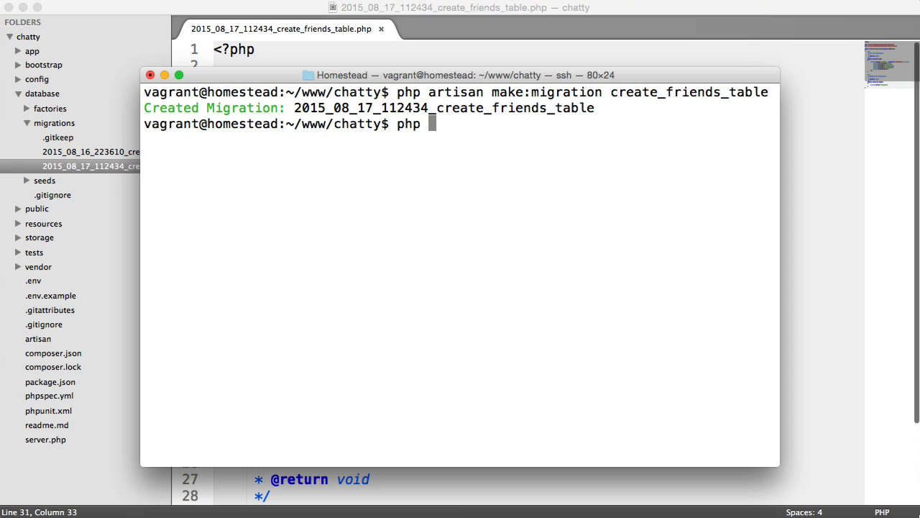
- Run php artisan migrate, which reports table chatty.friends doesn't exist
type("artisan migrate")
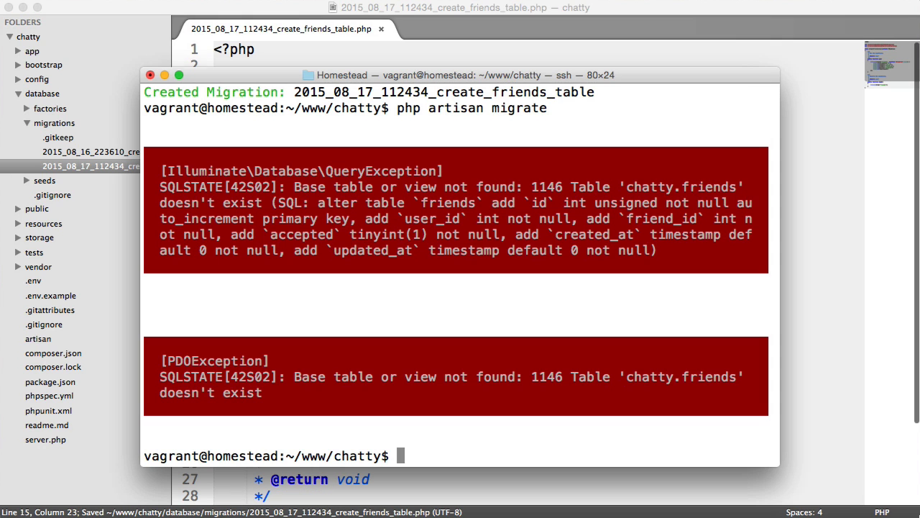
type("php artisan migrate")
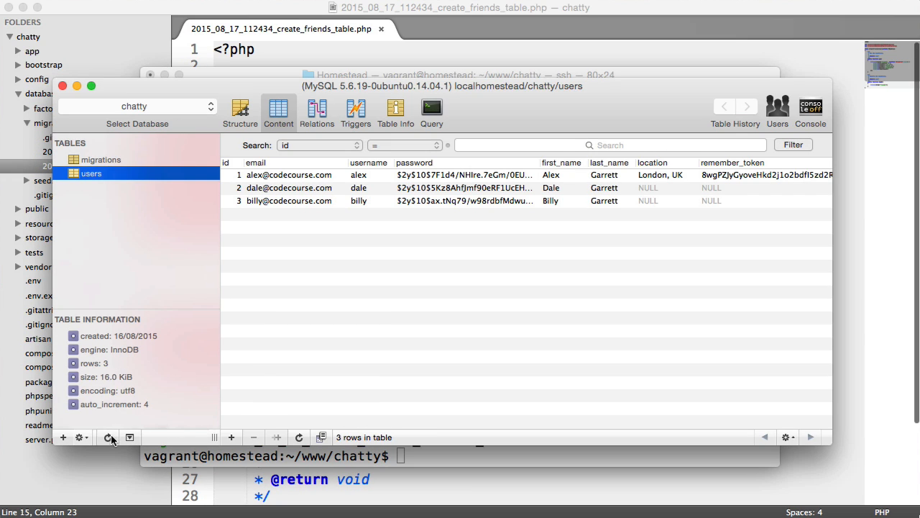
- Refresh the tables list and view the friends table's structure columns
left_click(93, 158)
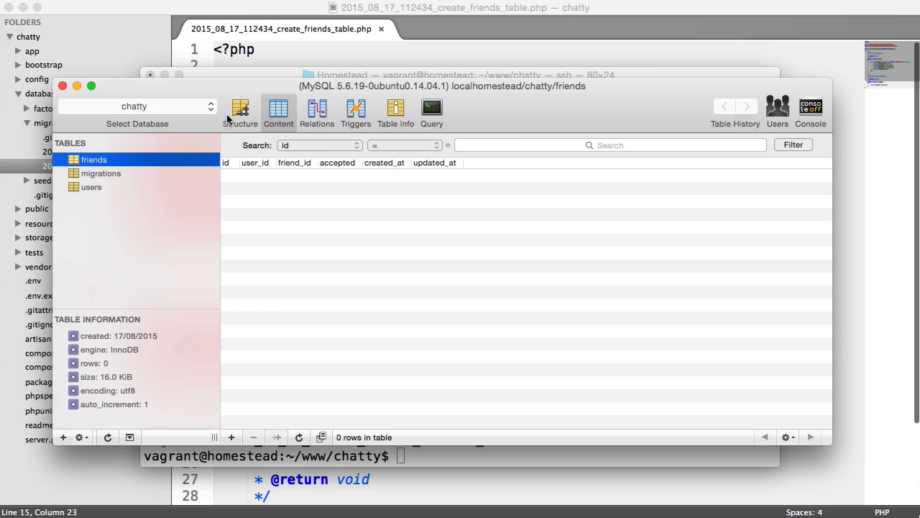
left_click(240, 112)
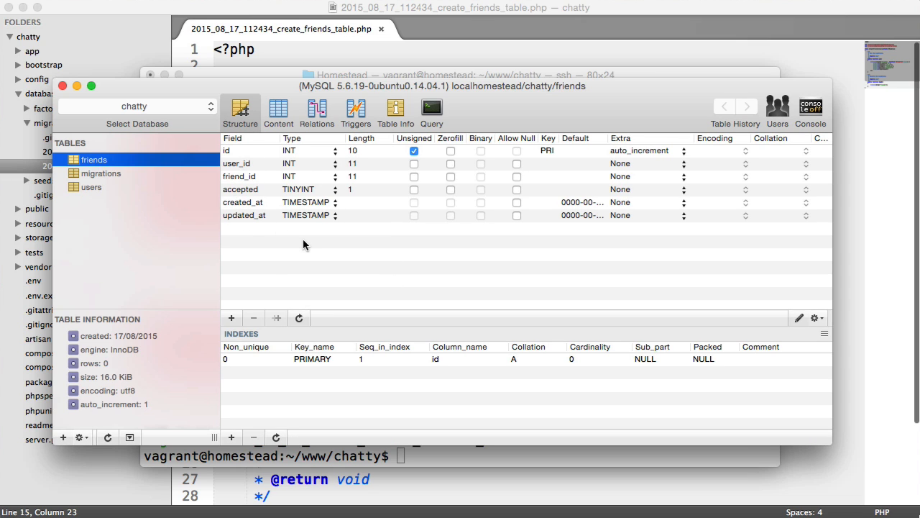